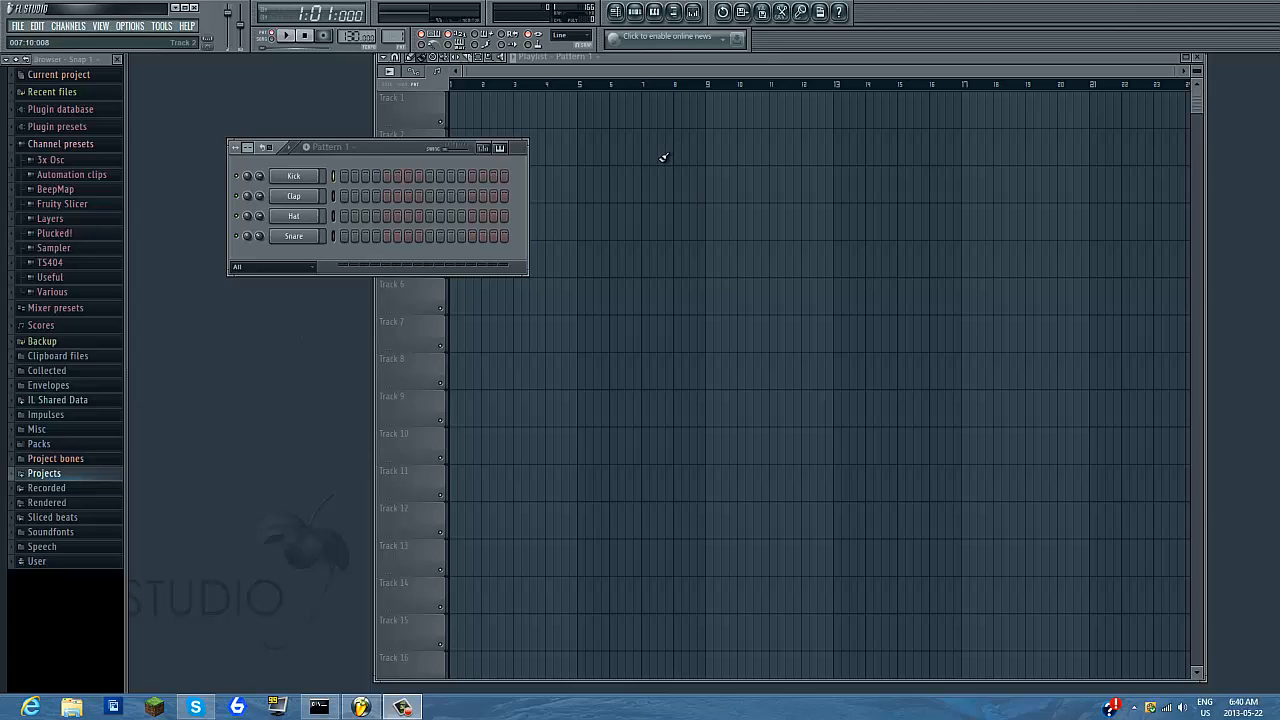
{"action": "mouse_move", "coordinate": [405, 150]}
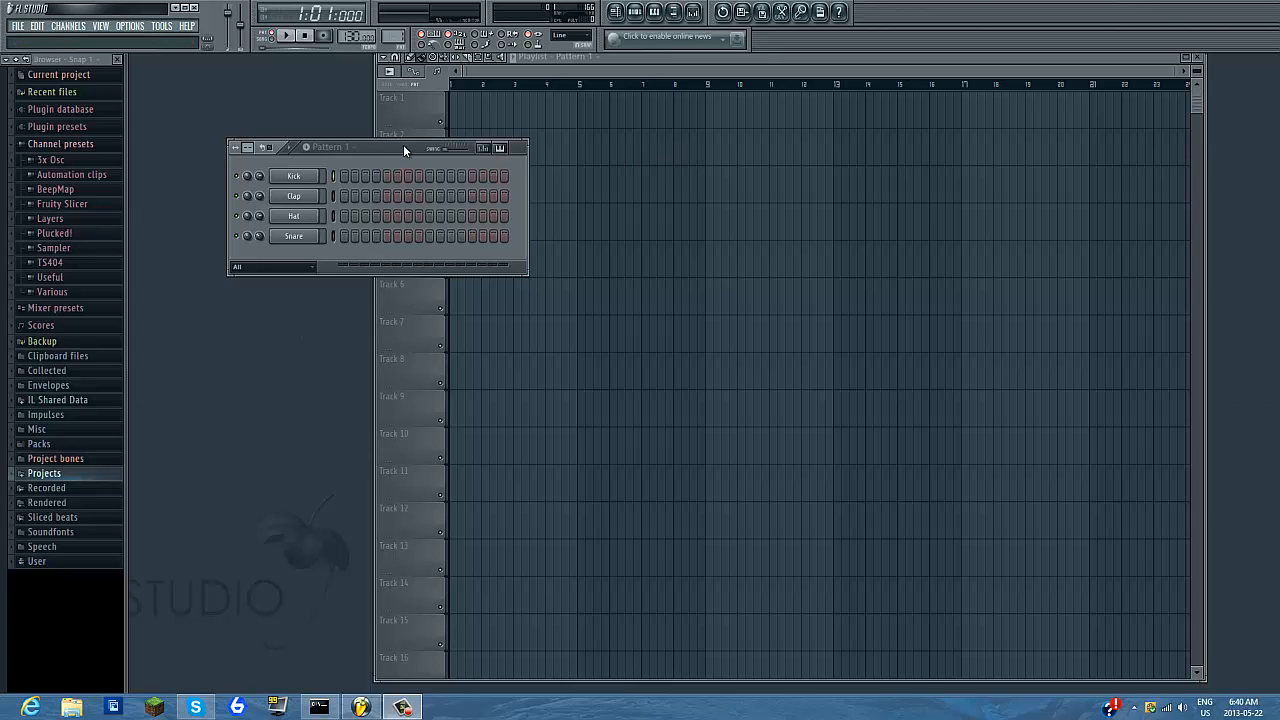
Step: Move the Channel Rack so it sits beside the Playlist
{"action": "left_click_drag", "start_coordinate": [405, 147], "coordinate": [698, 138]}
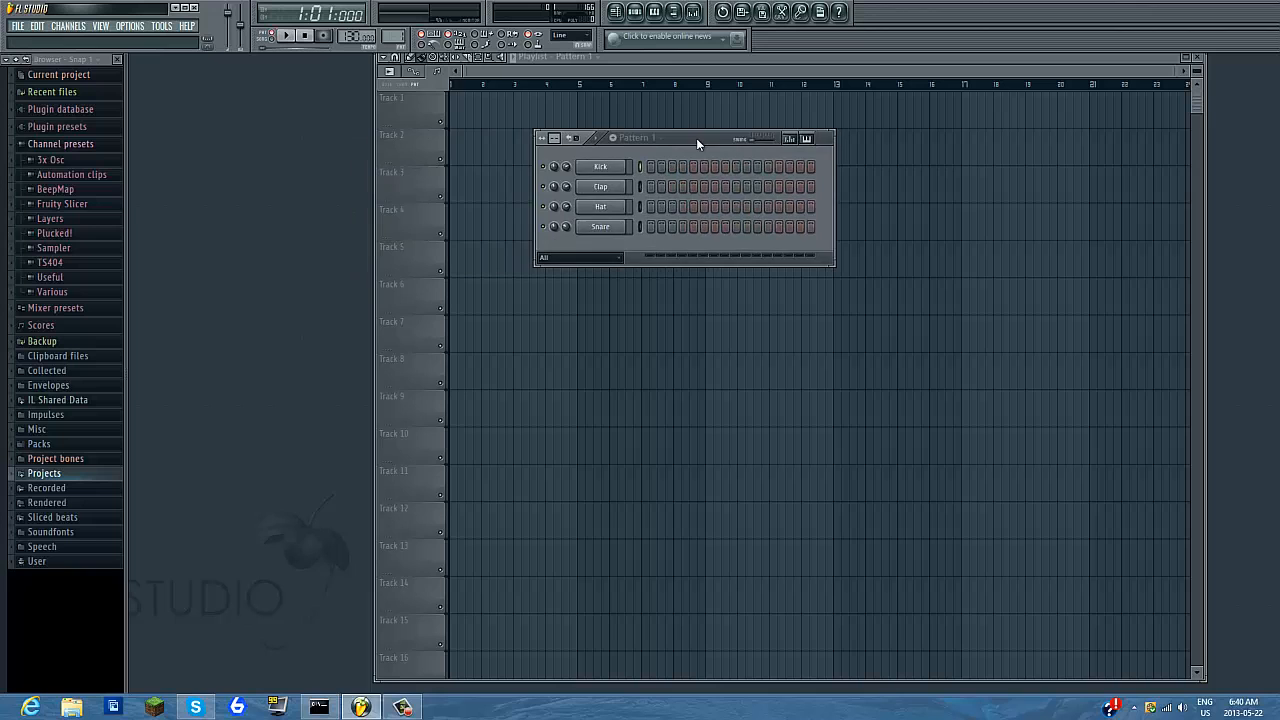
{"action": "left_click_drag", "start_coordinate": [697, 137], "coordinate": [617, 160]}
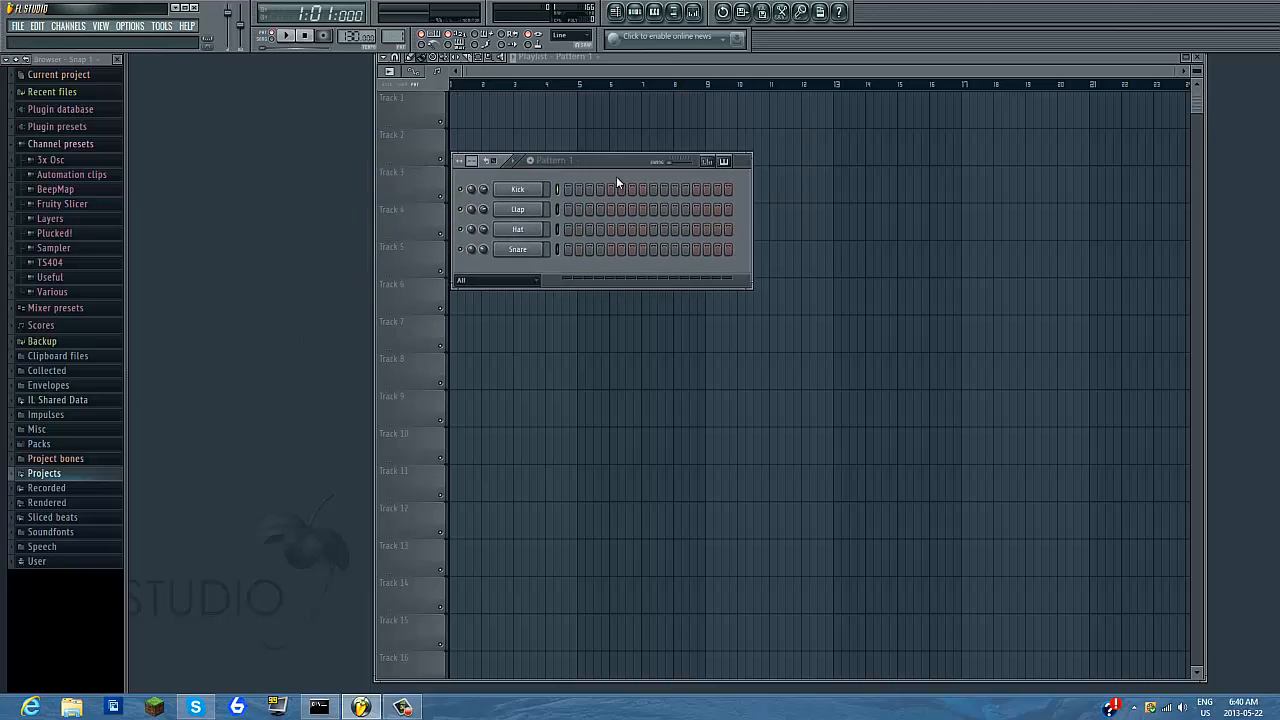
{"action": "left_click_drag", "start_coordinate": [615, 160], "coordinate": [613, 102]}
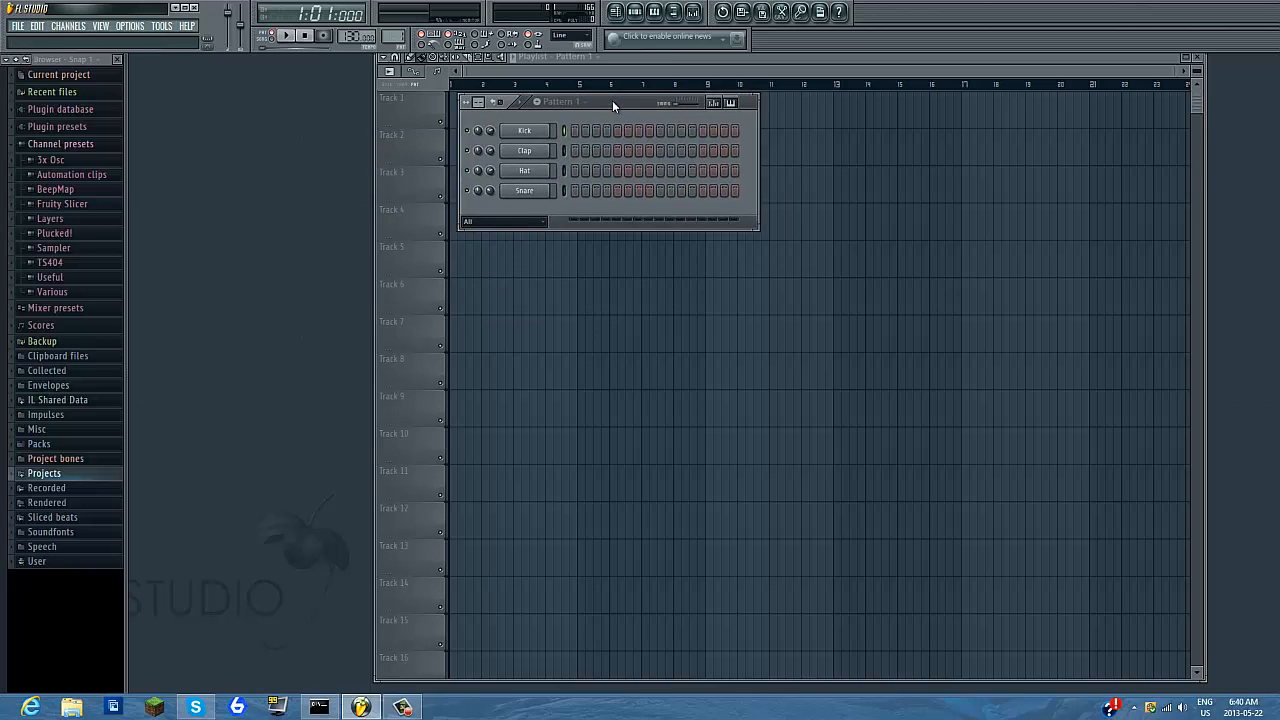
{"action": "left_click_drag", "start_coordinate": [612, 105], "coordinate": [323, 131]}
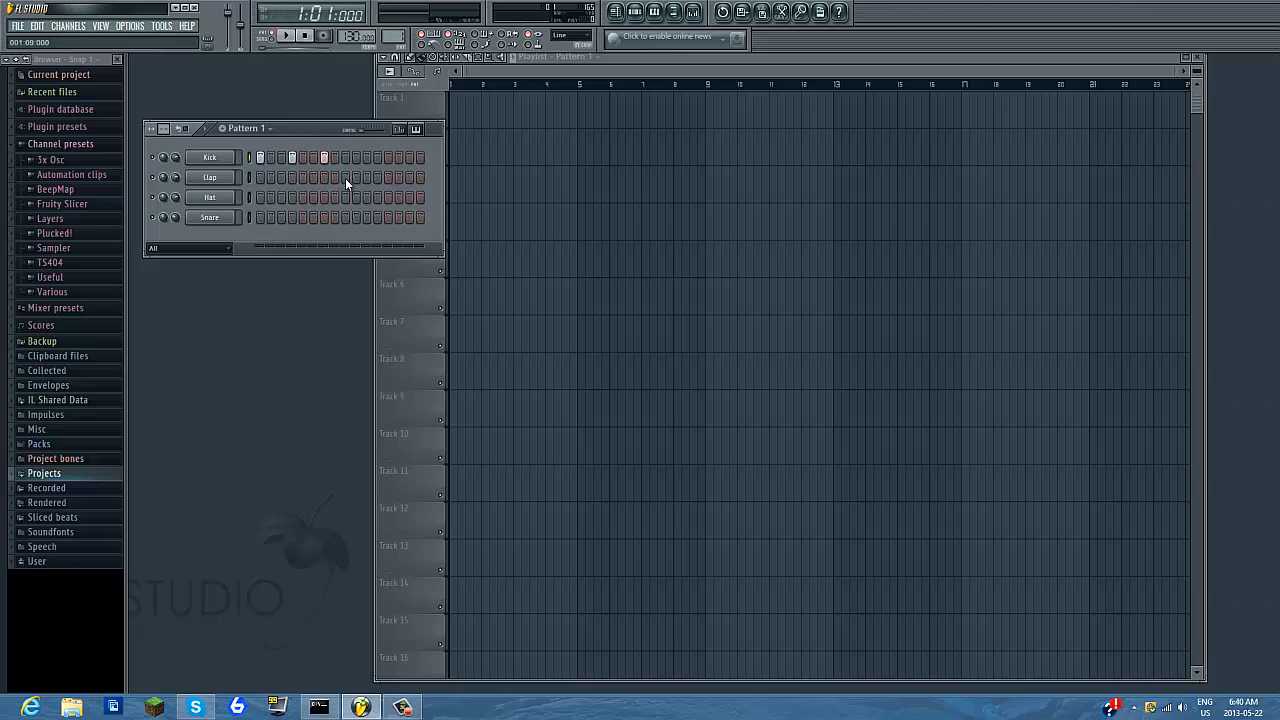
Step: Add a clap on step 9 and start playing the pattern
{"action": "left_click", "coordinate": [346, 177]}
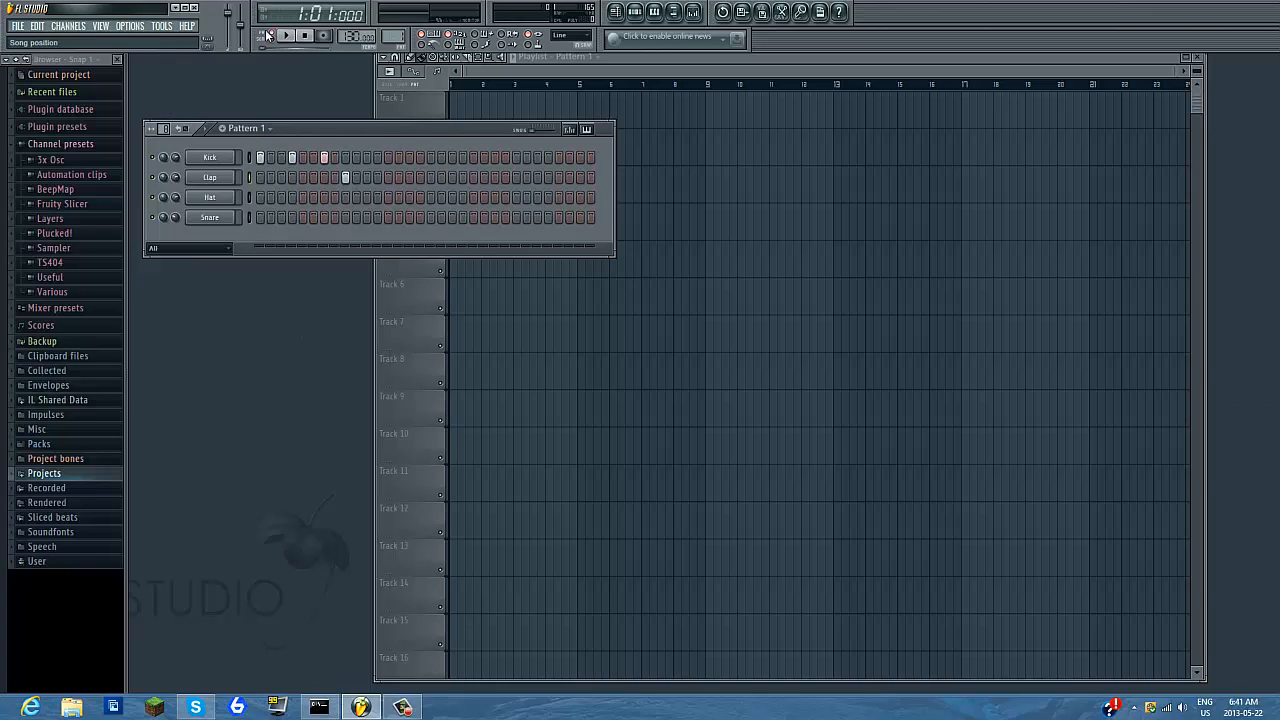
{"action": "left_click", "coordinate": [285, 35]}
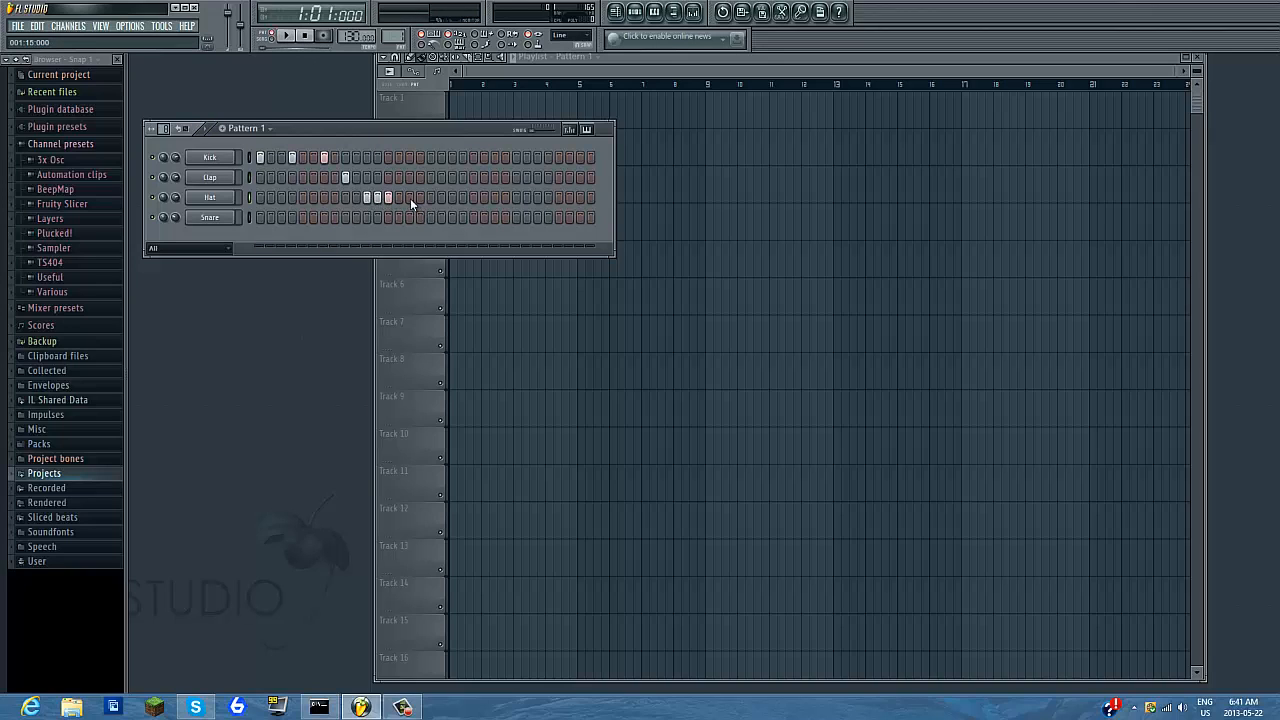
Step: Add a hat on step 15 and audition the pattern
{"action": "left_click", "coordinate": [287, 36]}
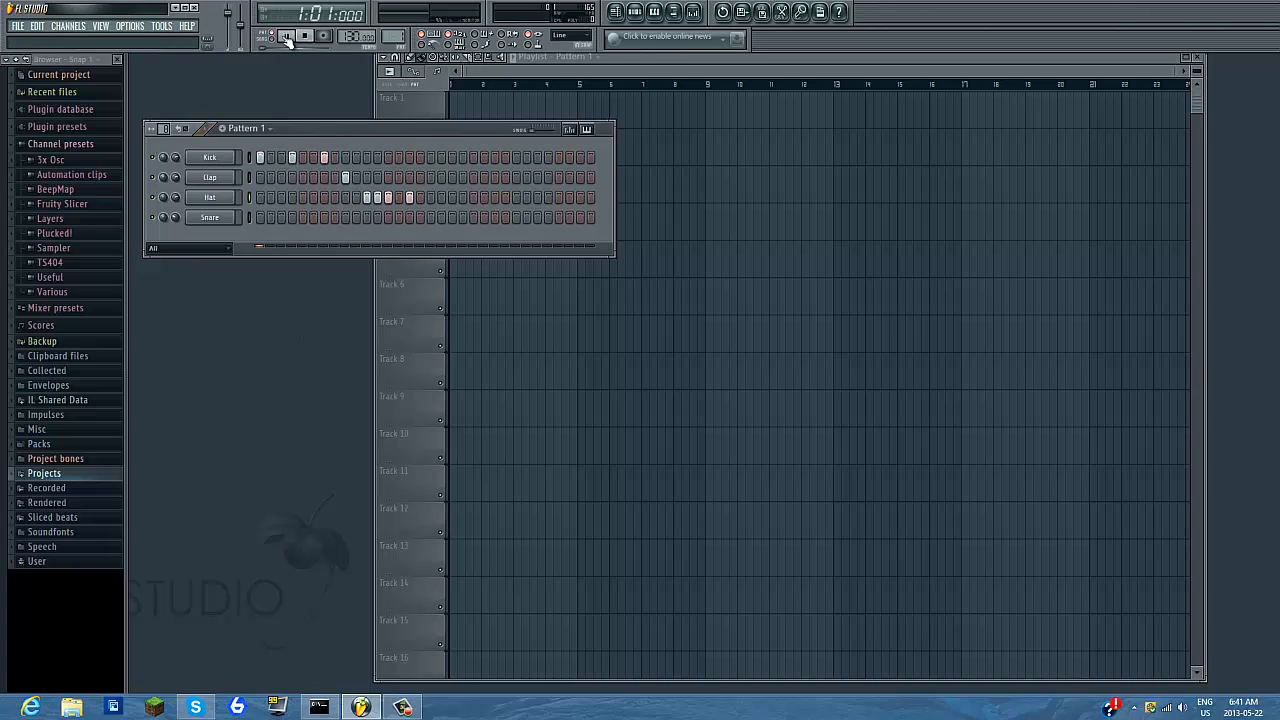
{"action": "left_click", "coordinate": [288, 36]}
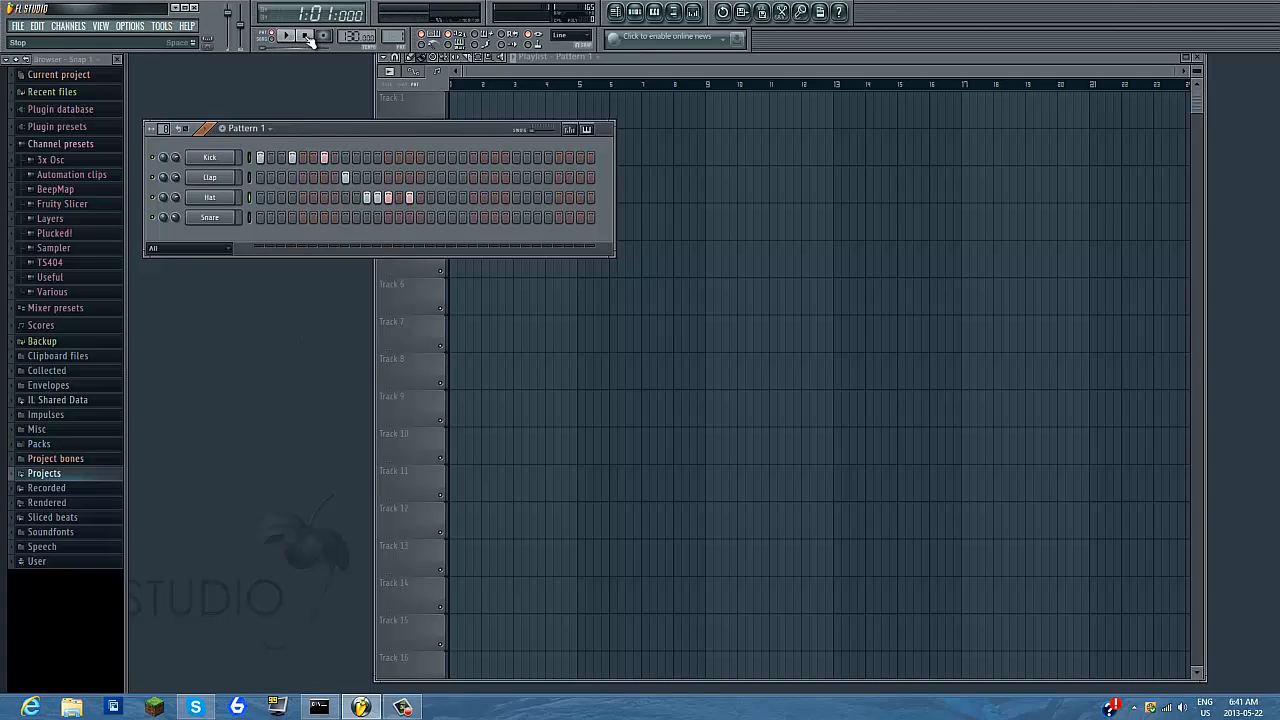
{"action": "left_click", "coordinate": [286, 35]}
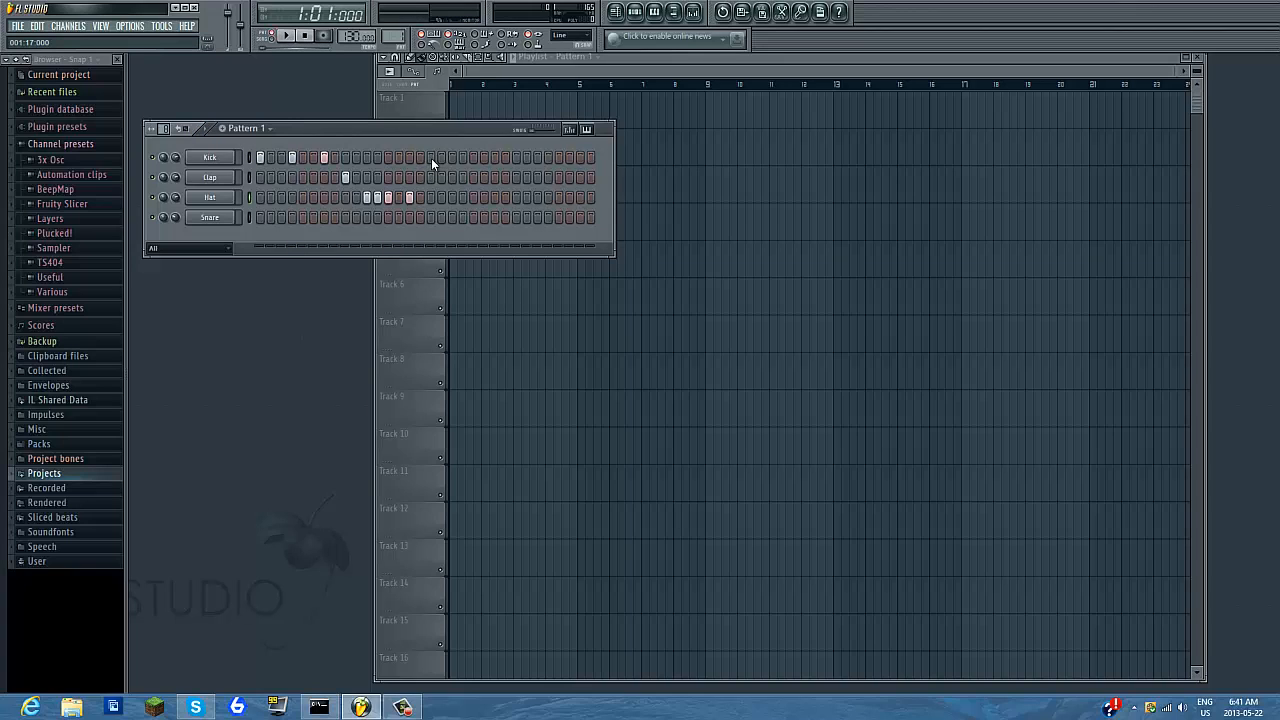
Step: Add kicks on steps 17 and 23, playing and stopping to check
{"action": "left_click", "coordinate": [287, 35]}
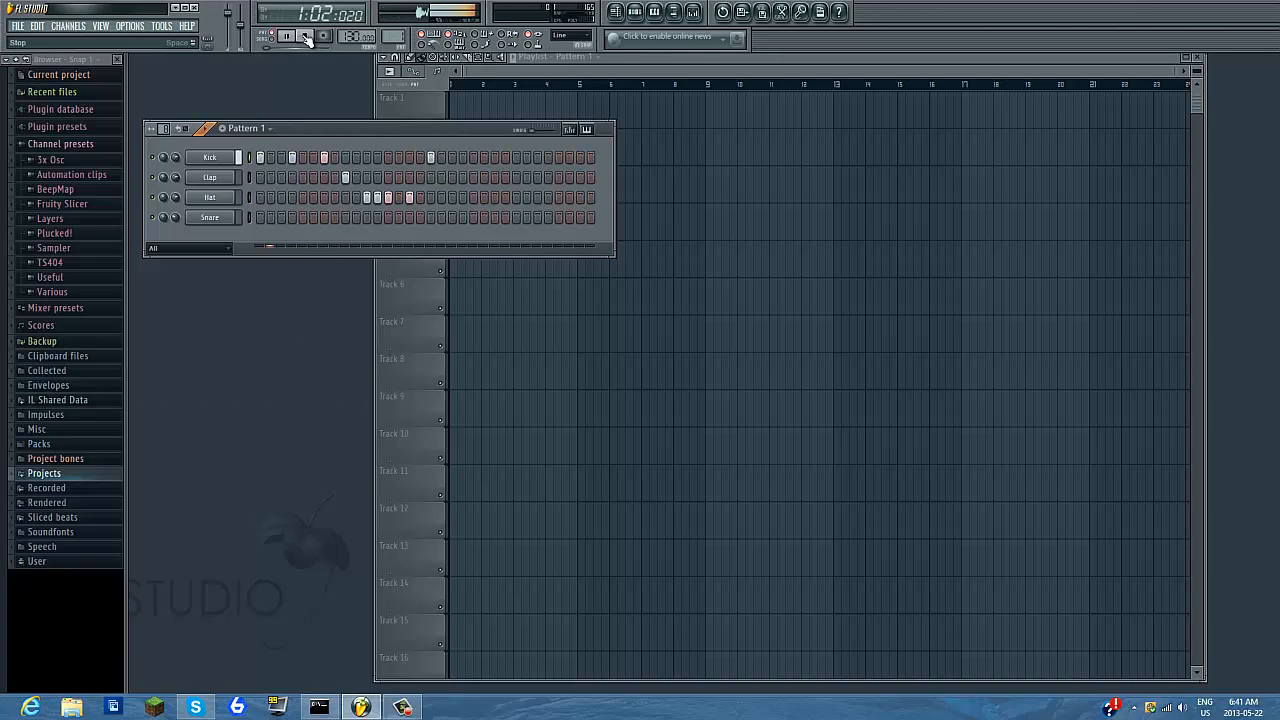
{"action": "left_click", "coordinate": [288, 37]}
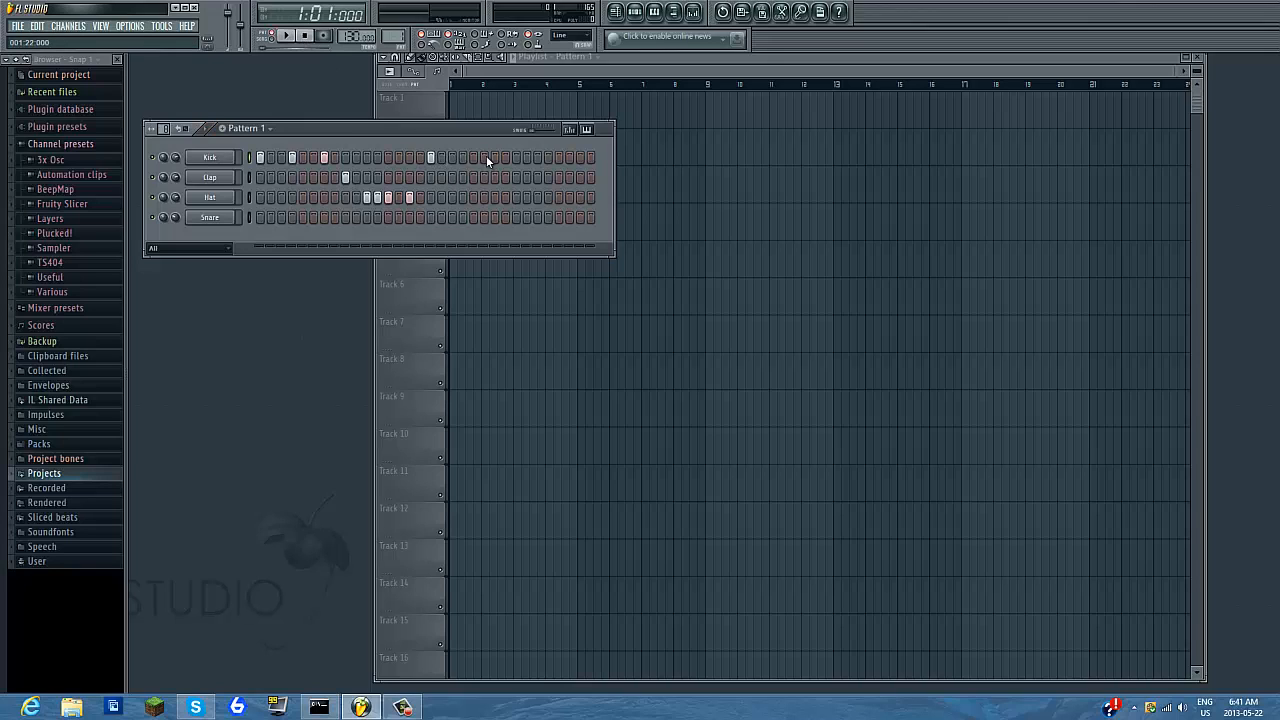
{"action": "left_click", "coordinate": [494, 157]}
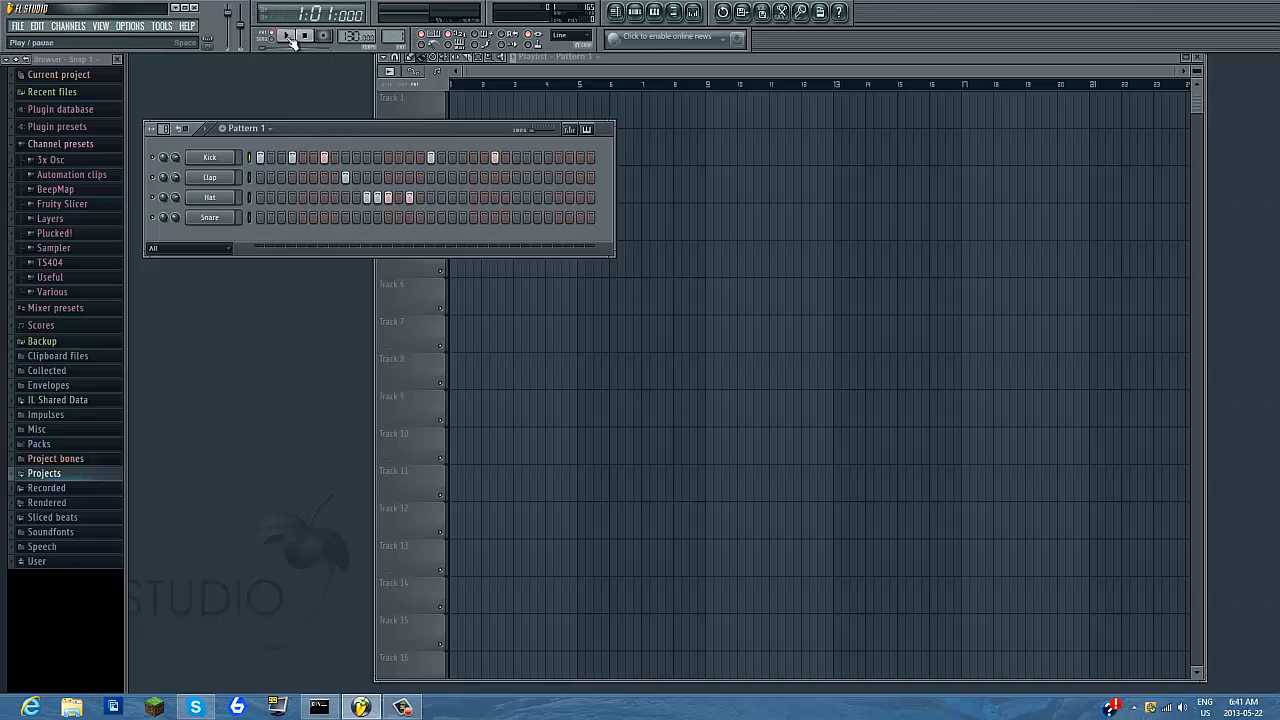
{"action": "left_click", "coordinate": [289, 36]}
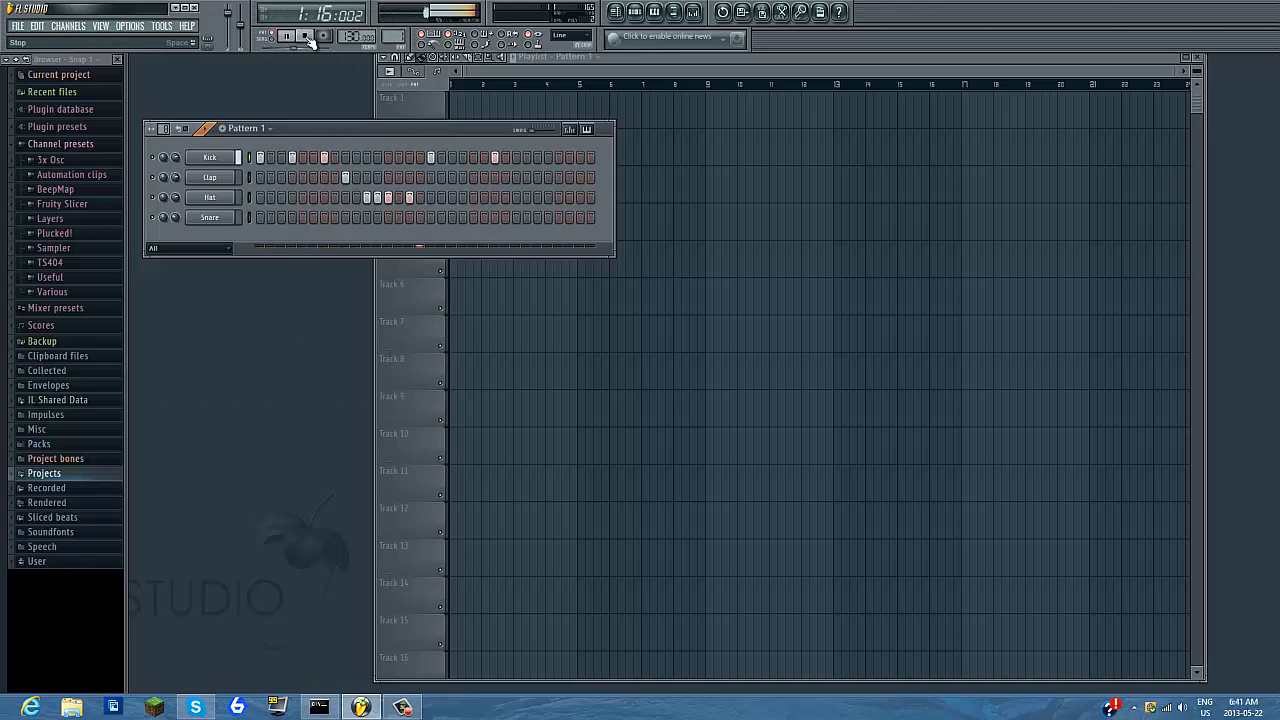
{"action": "left_click", "coordinate": [305, 35]}
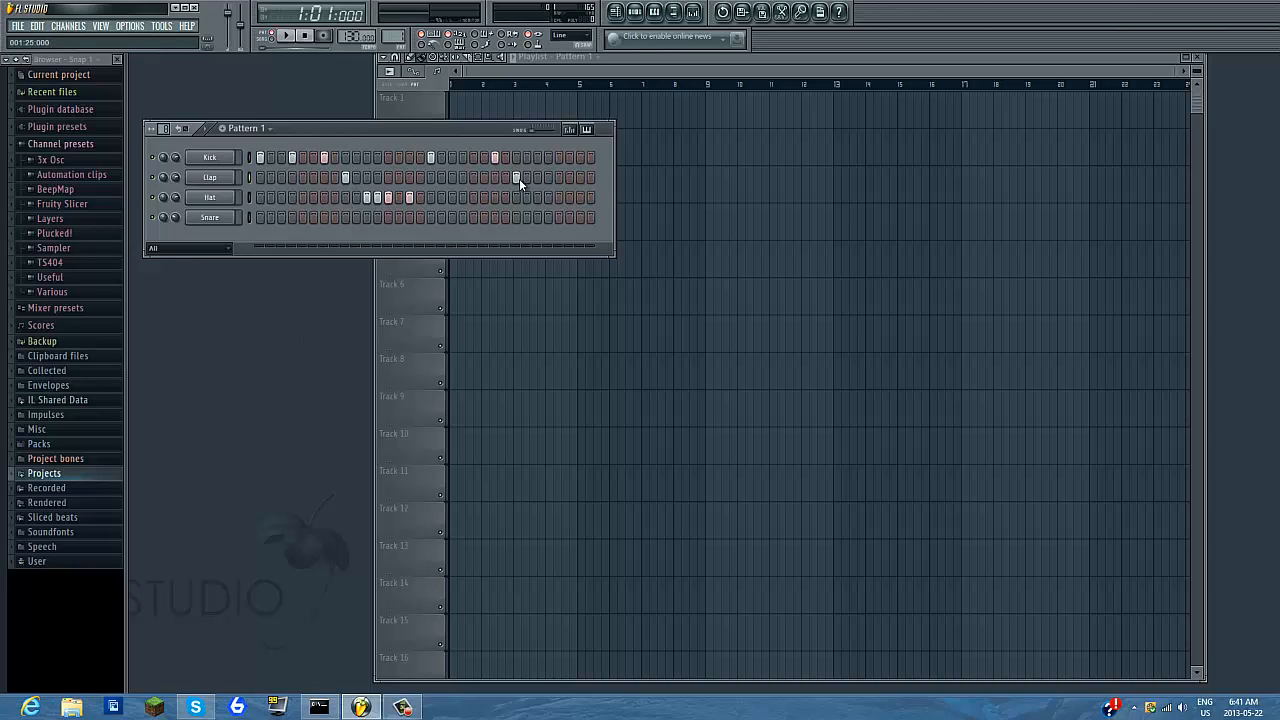
{"action": "mouse_move", "coordinate": [540, 160]}
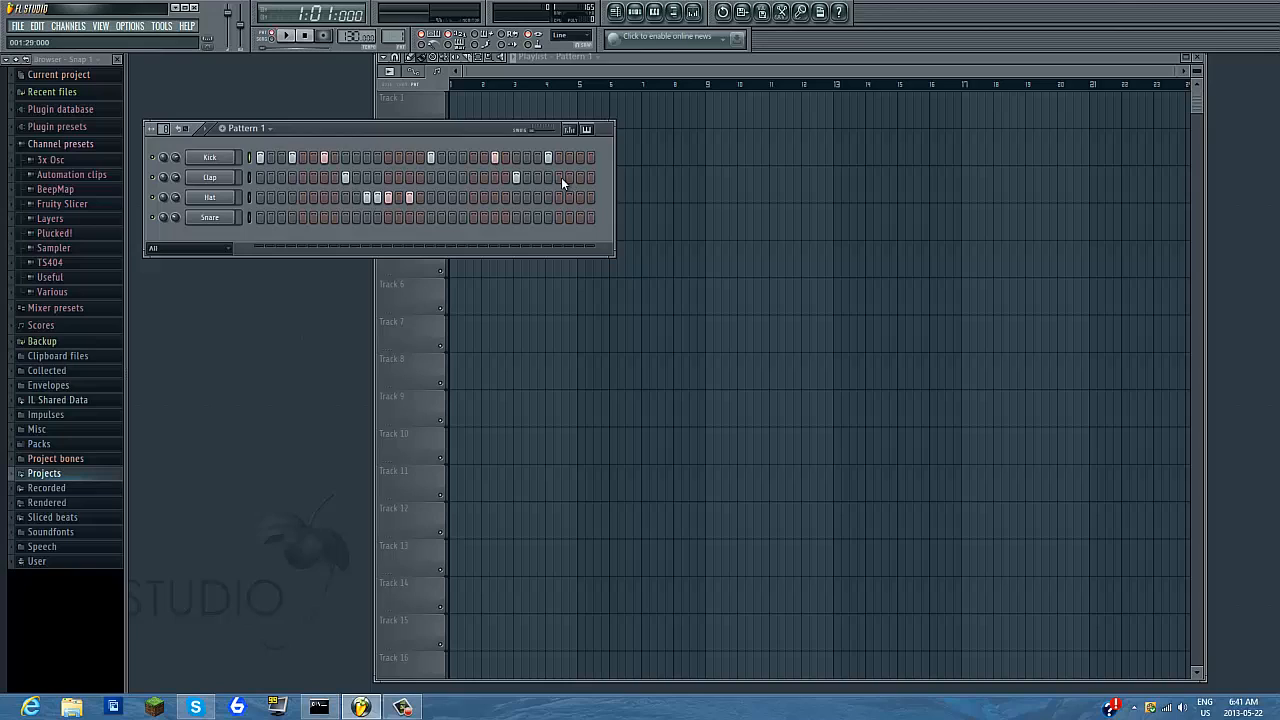
Step: Add another clap near the pattern's end and stop playback
{"action": "left_click", "coordinate": [580, 157]}
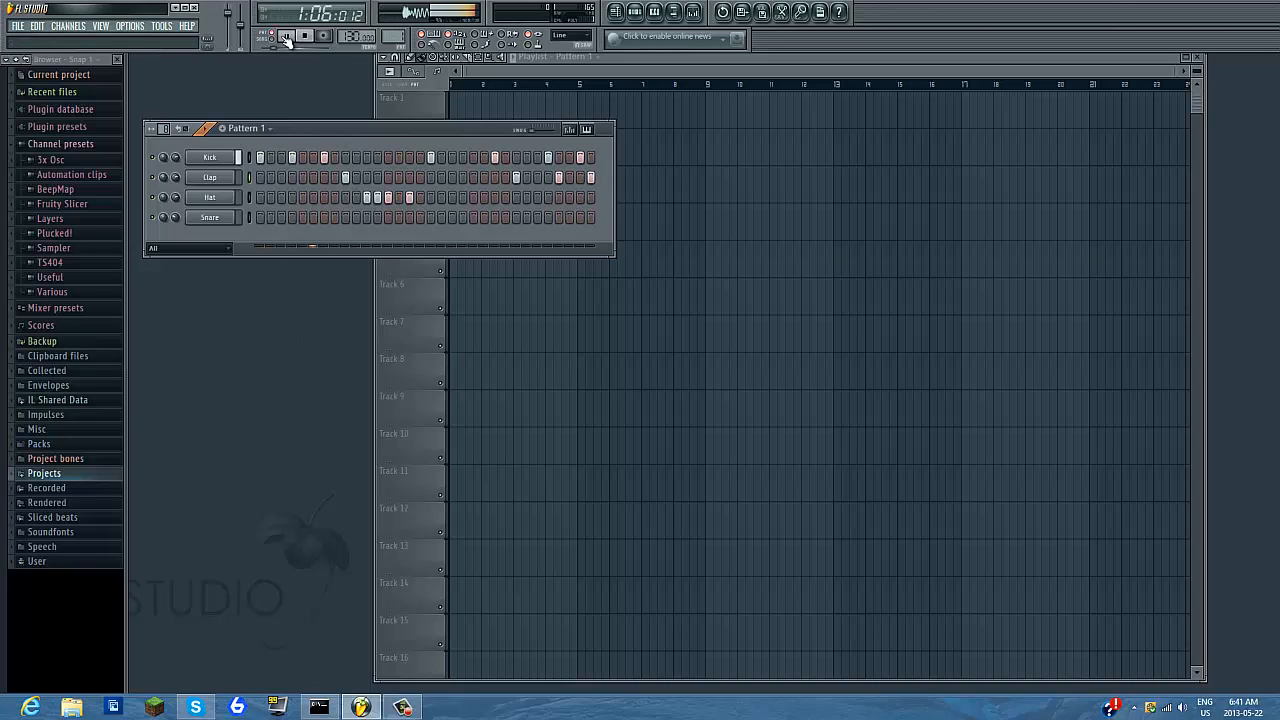
{"action": "left_click", "coordinate": [286, 36]}
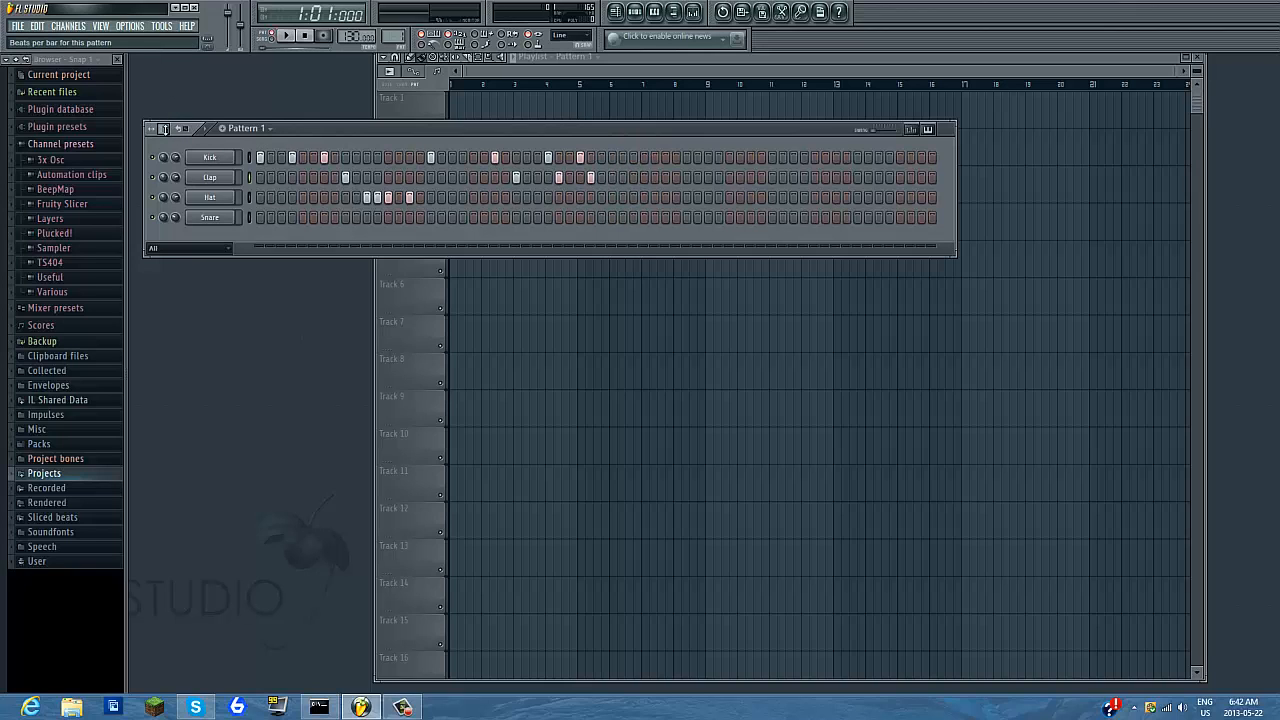
Step: Place one clap step and two kick steps in the extended pattern
{"action": "left_click", "coordinate": [560, 177]}
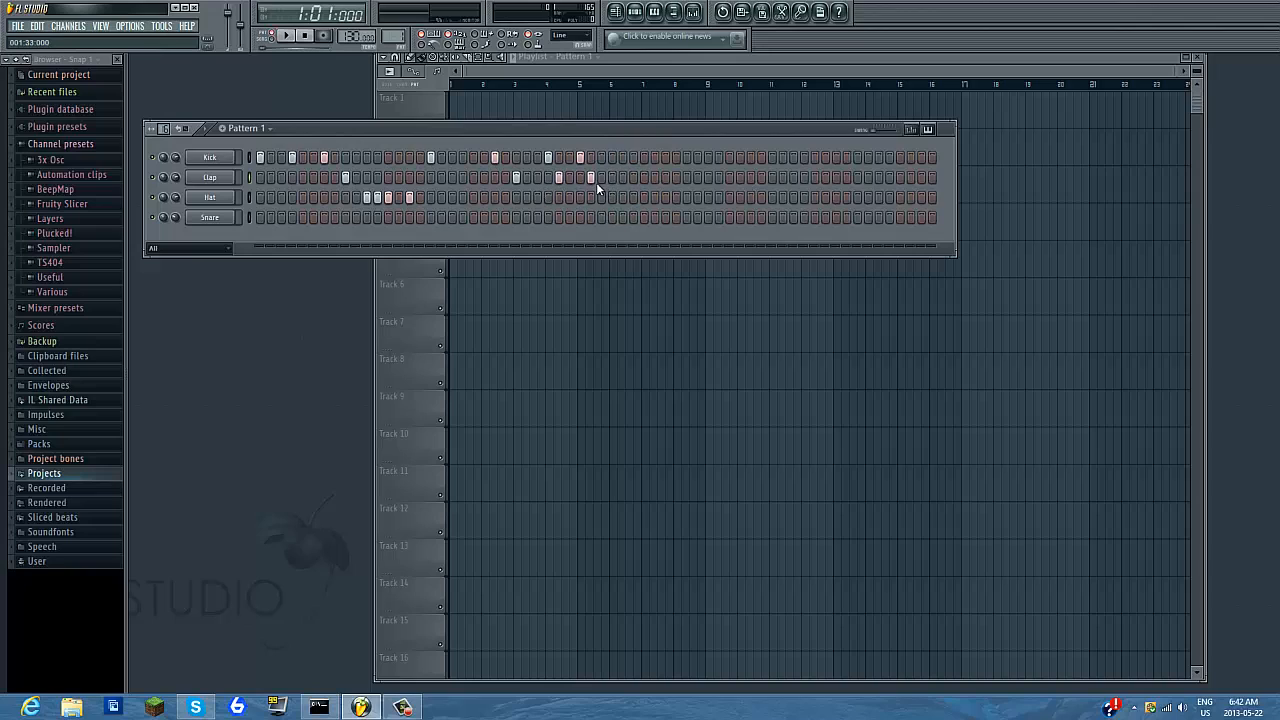
{"action": "left_click", "coordinate": [307, 158]}
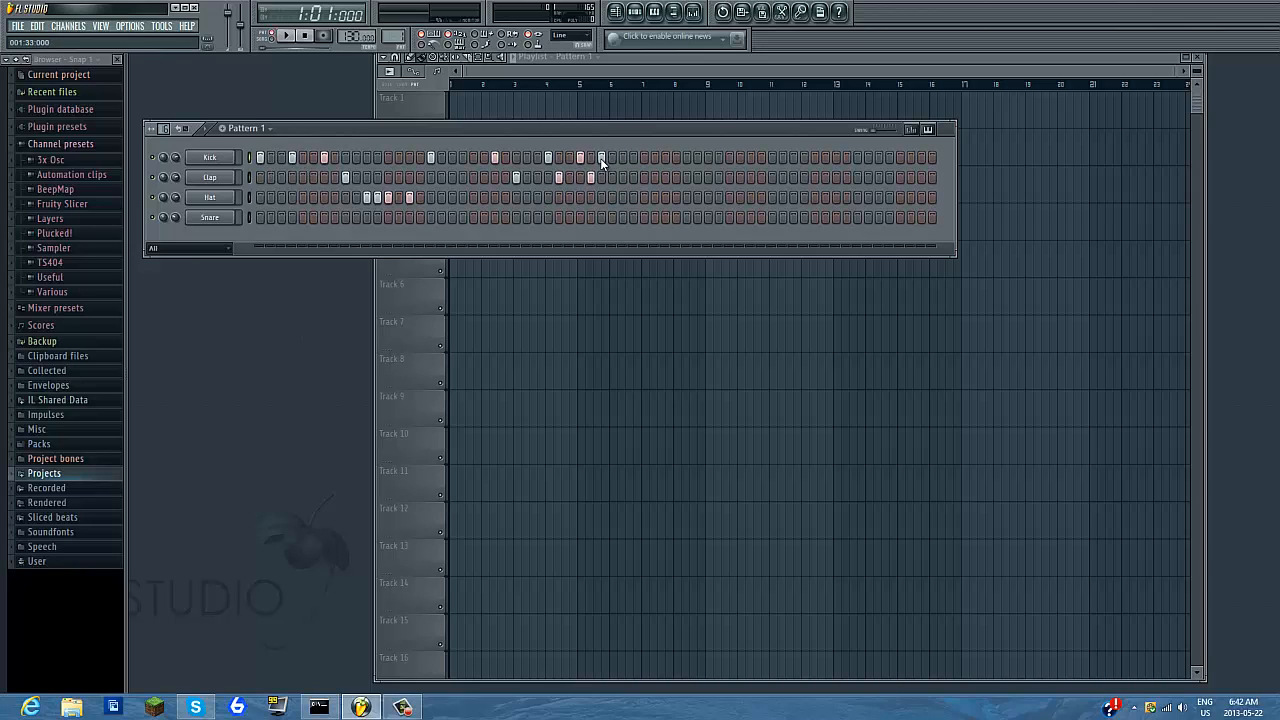
{"action": "left_click", "coordinate": [665, 157]}
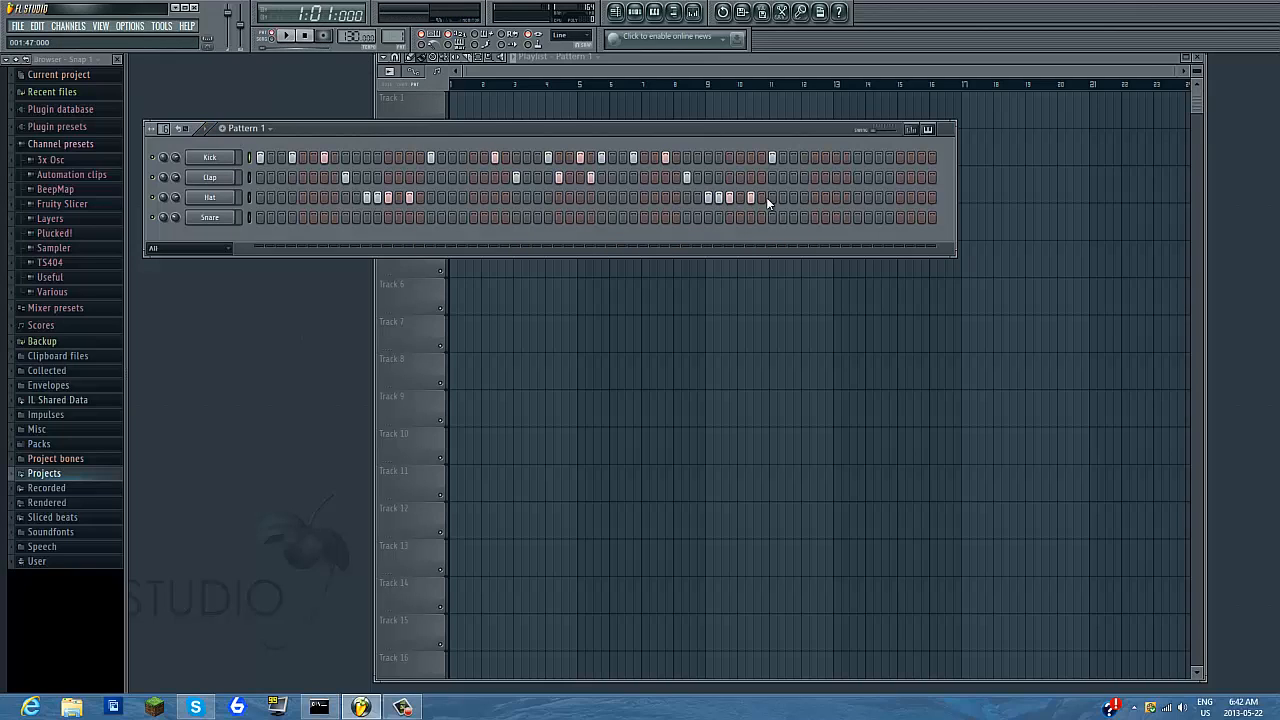
{"action": "mouse_move", "coordinate": [803, 178]}
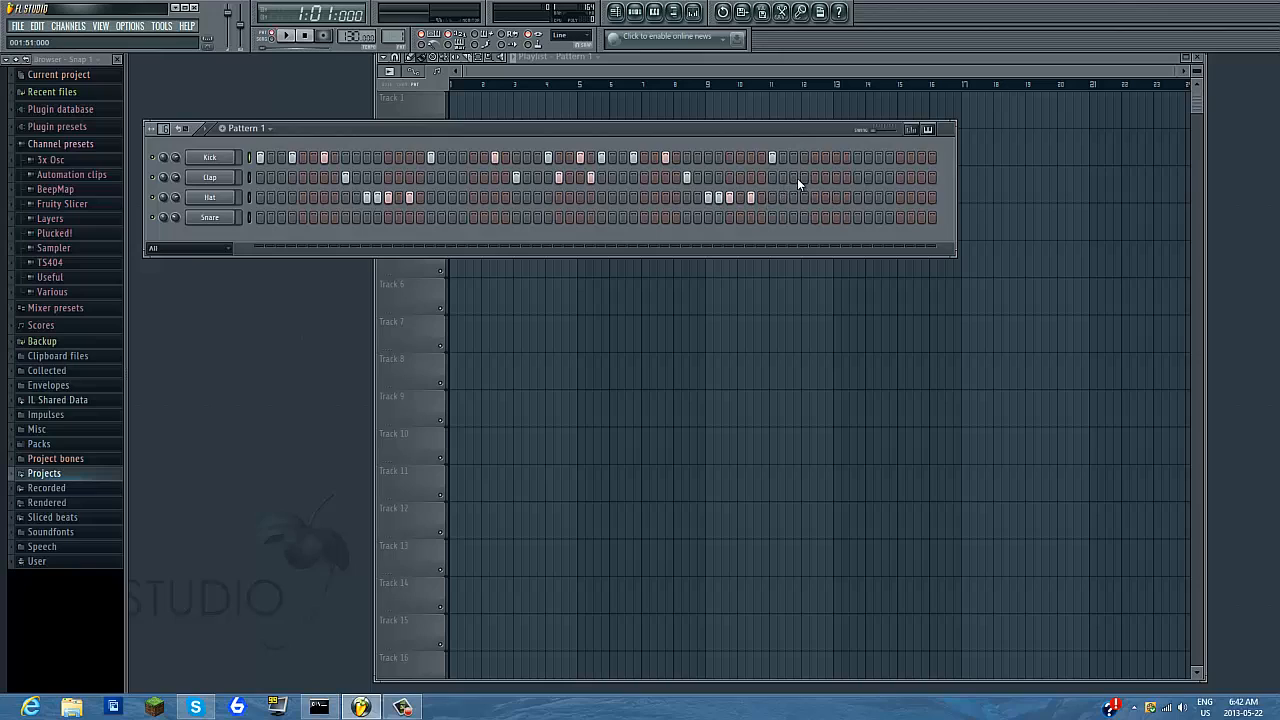
{"action": "mouse_move", "coordinate": [793, 177]}
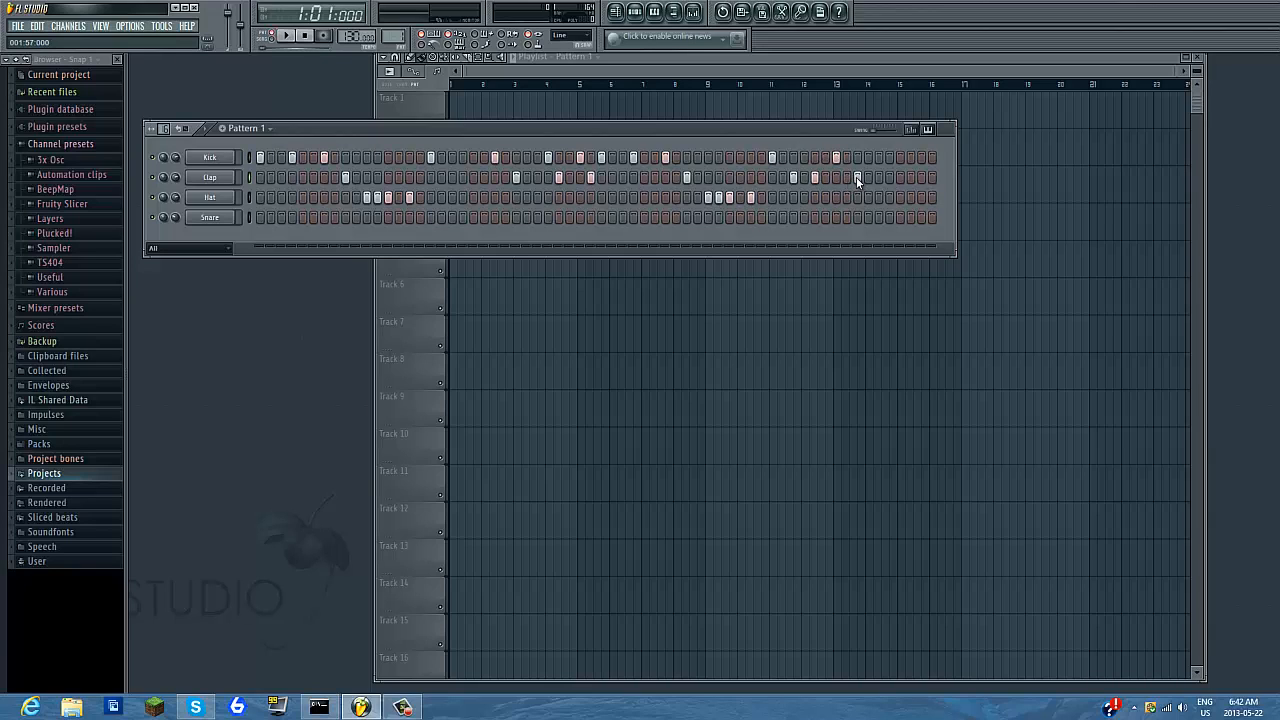
Step: Add a clap near the pattern's end and another step, auditioning with Play and Stop
{"action": "left_click", "coordinate": [288, 35]}
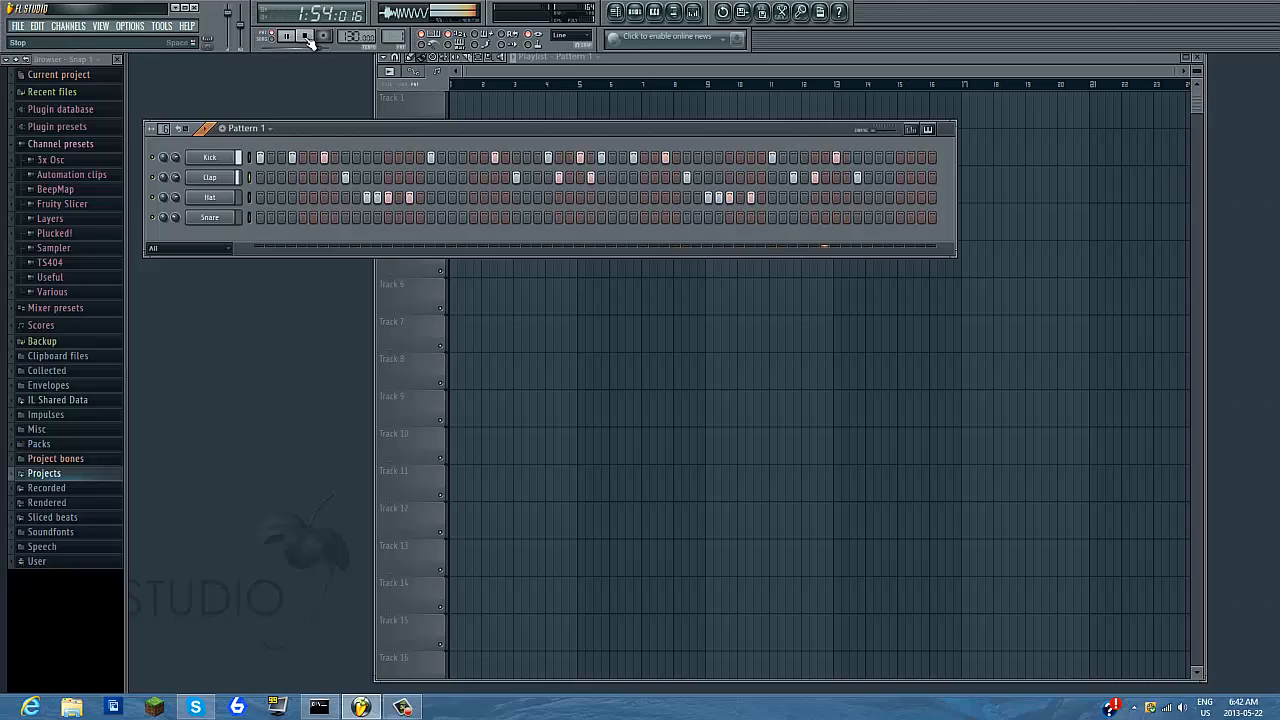
{"action": "left_click", "coordinate": [305, 35]}
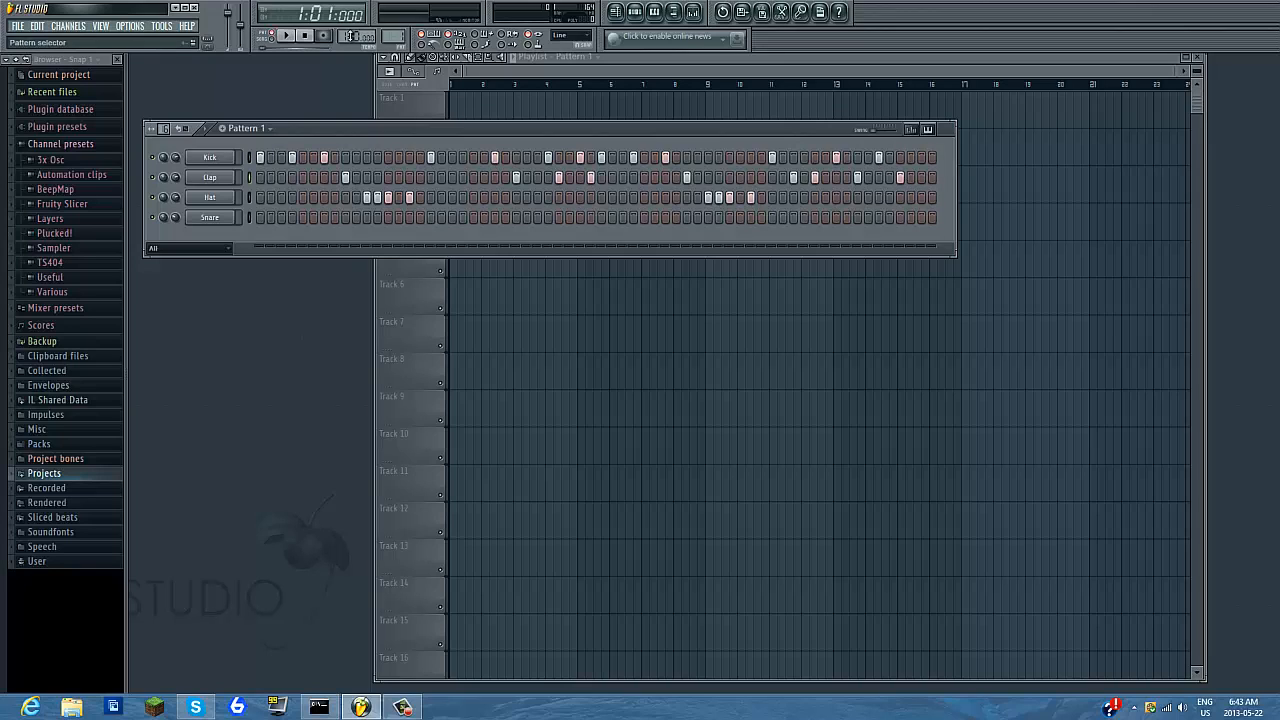
{"action": "left_click", "coordinate": [303, 35]}
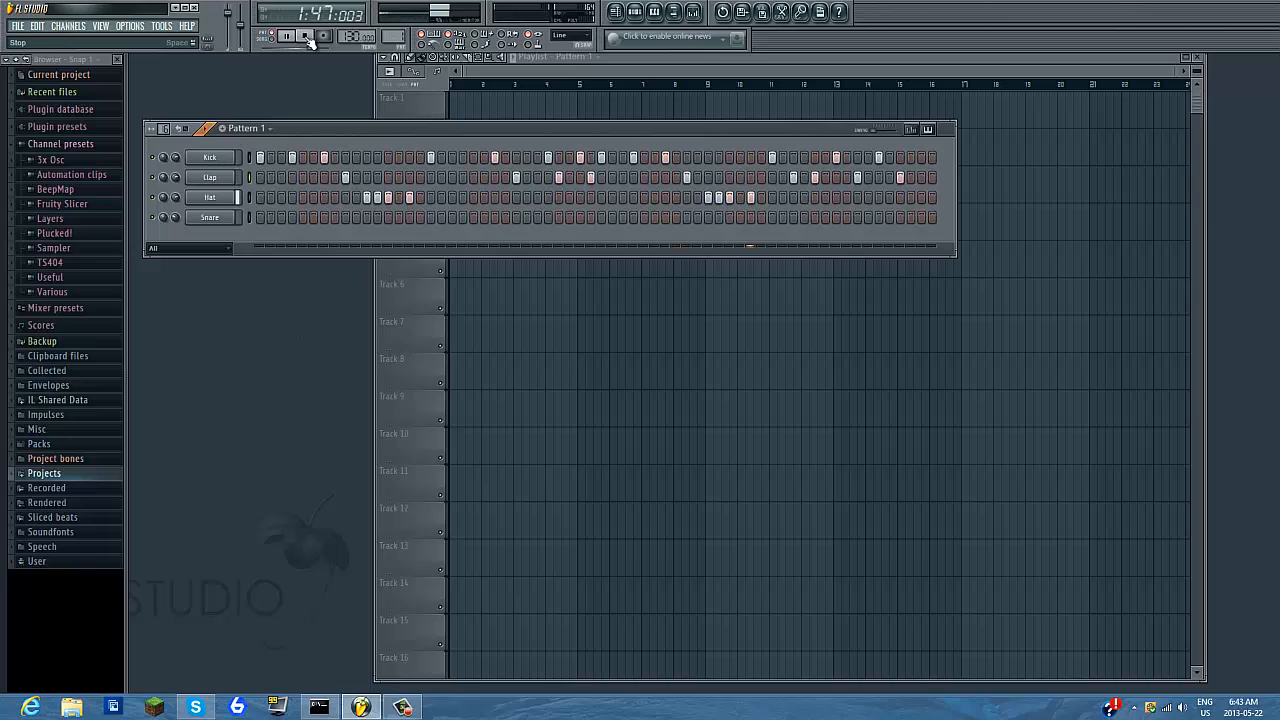
{"action": "left_click", "coordinate": [288, 36]}
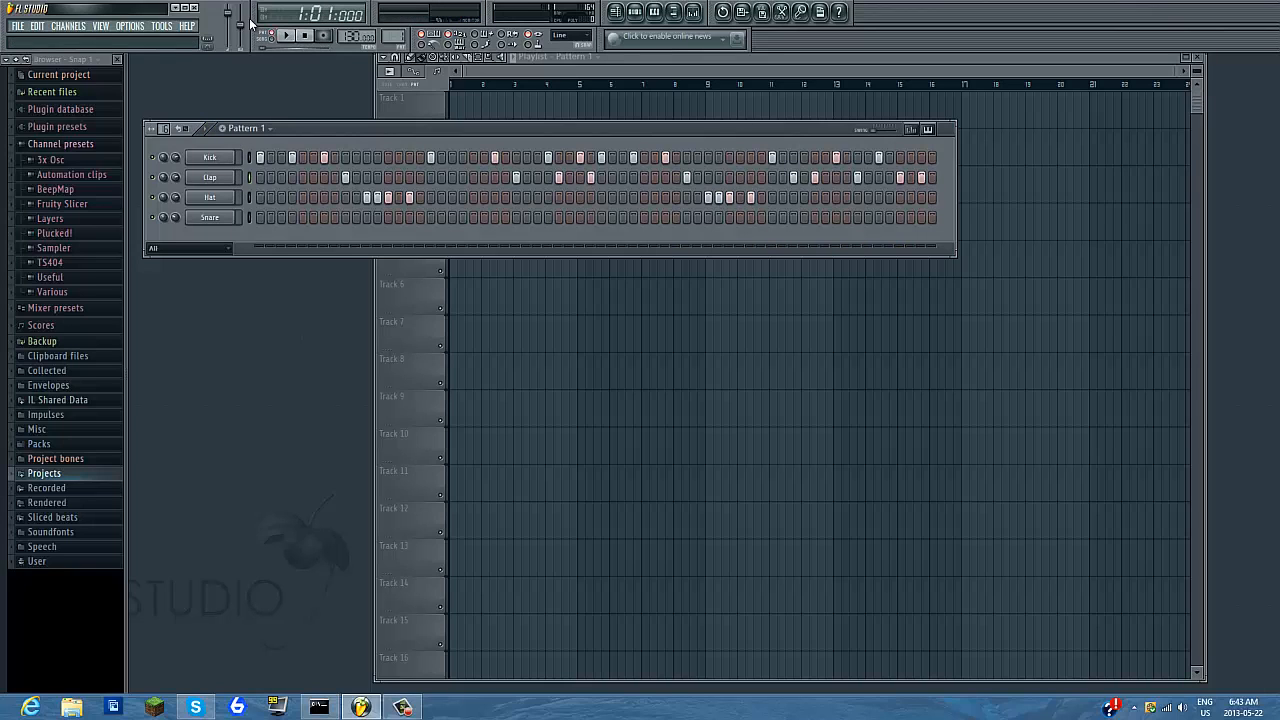
{"action": "left_click", "coordinate": [455, 157]}
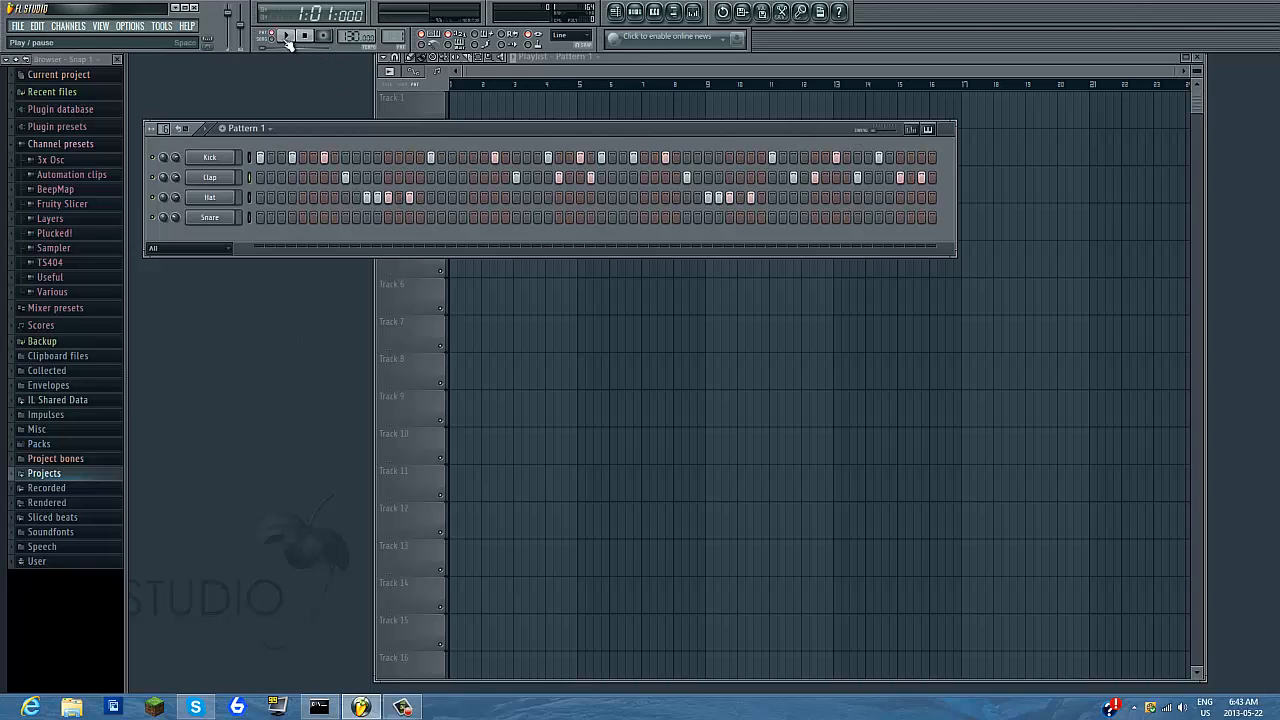
{"action": "left_click", "coordinate": [287, 36]}
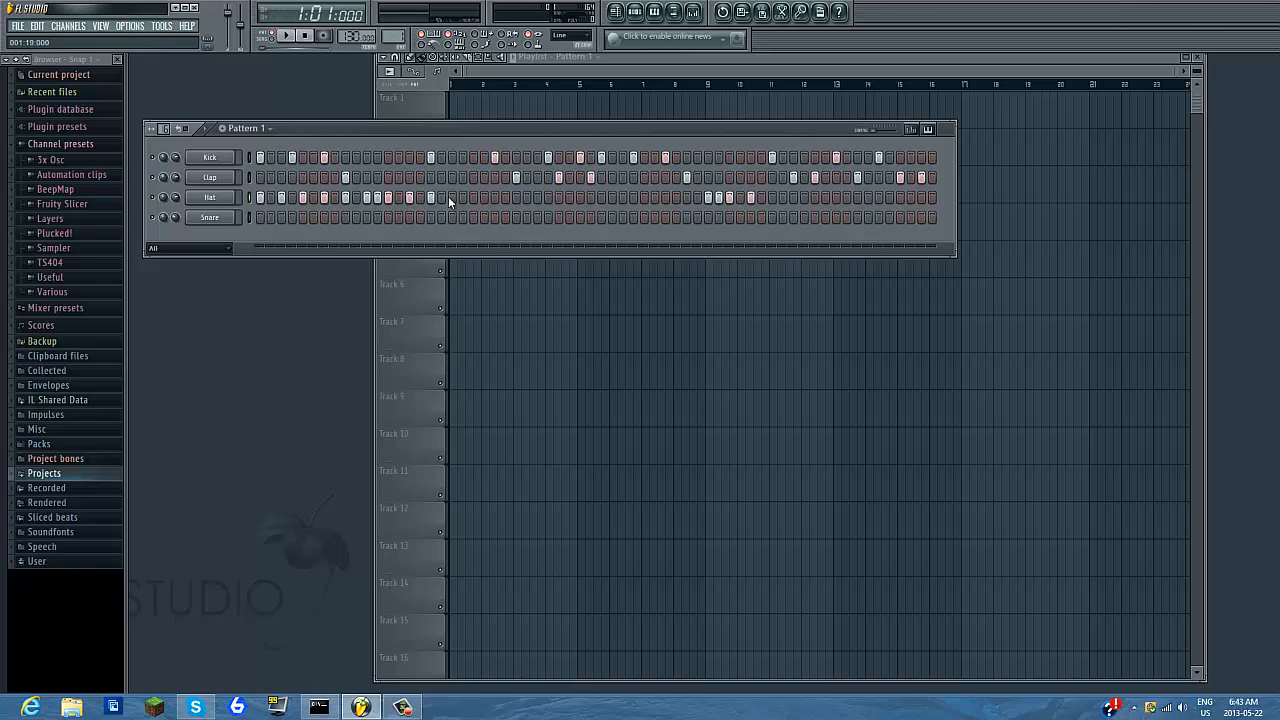
Step: Add a Hat hit on an alternating step, then play and stop the pattern
{"action": "left_click", "coordinate": [495, 197]}
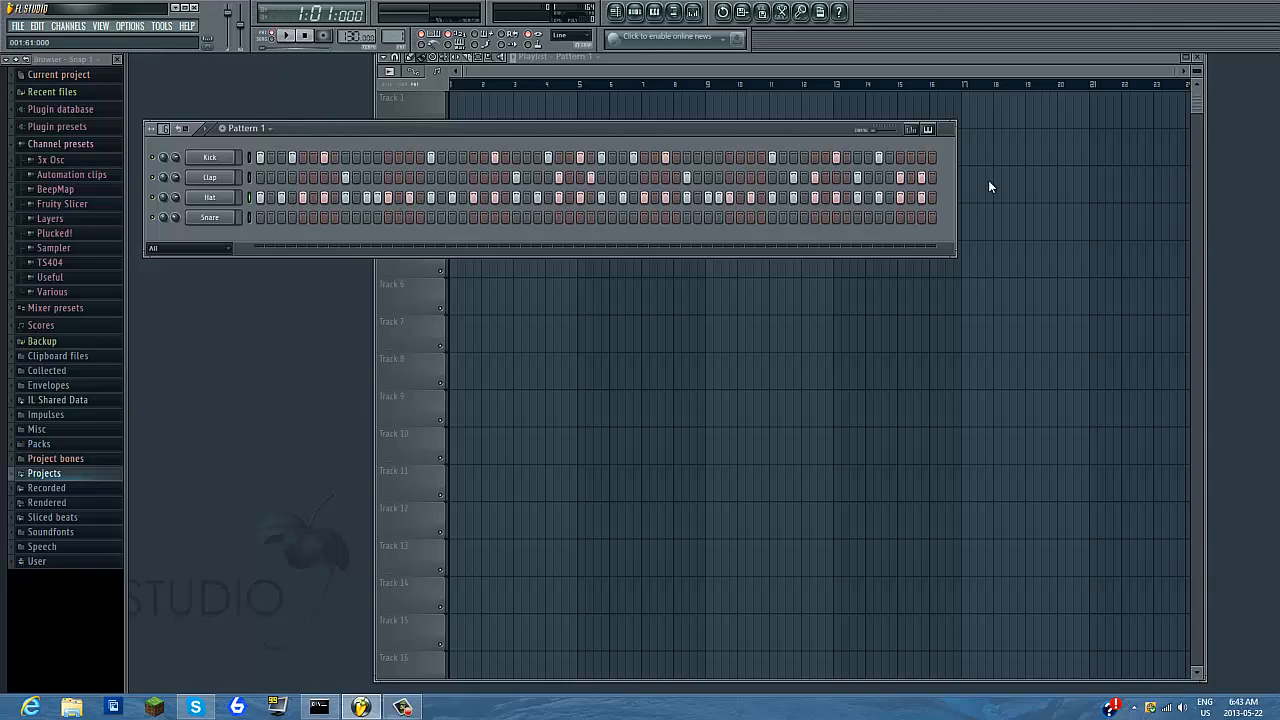
{"action": "left_click", "coordinate": [288, 35]}
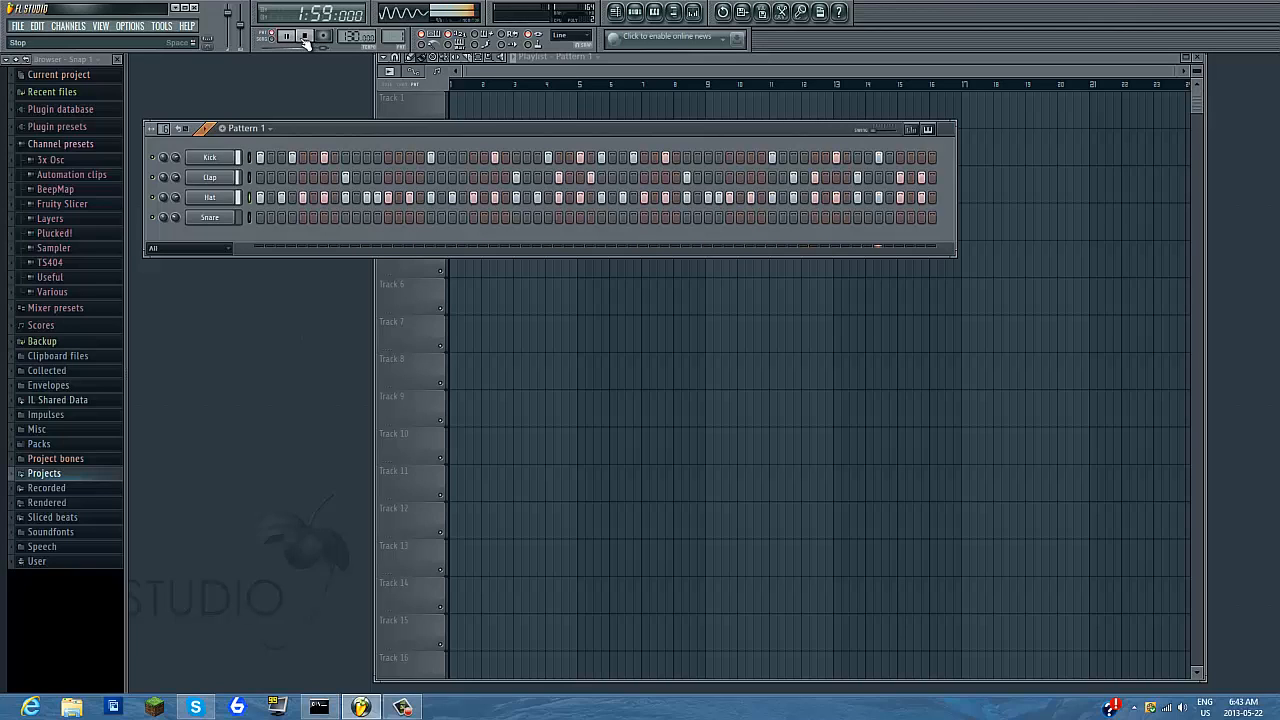
{"action": "left_click", "coordinate": [286, 35]}
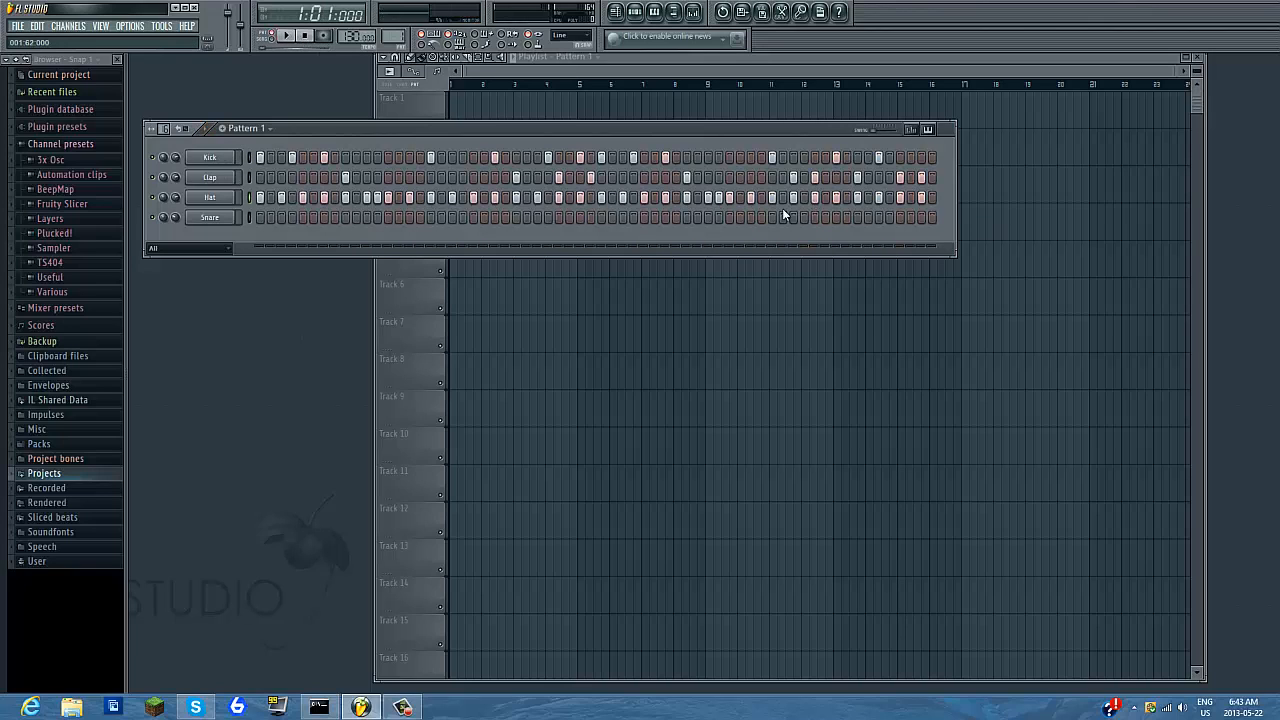